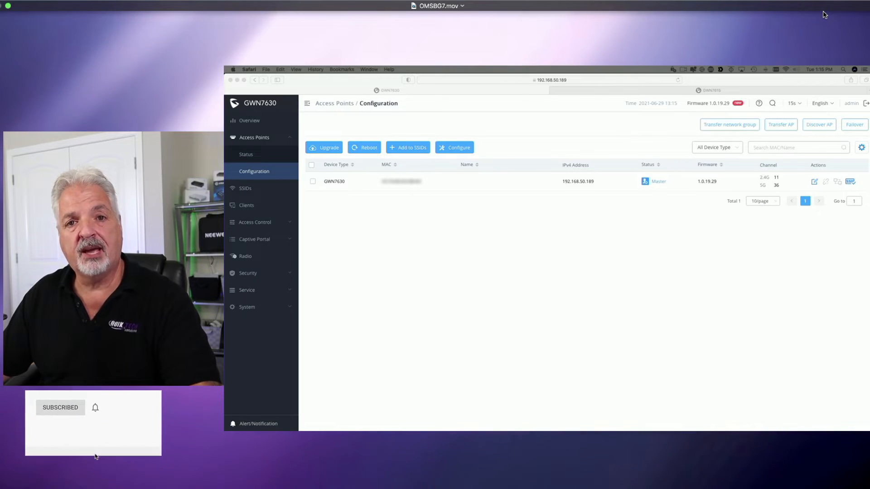
# Step: Review the GWN7630 Access Points Configuration list, then show the GWN7615 login page
pyautogui.click(80, 408)
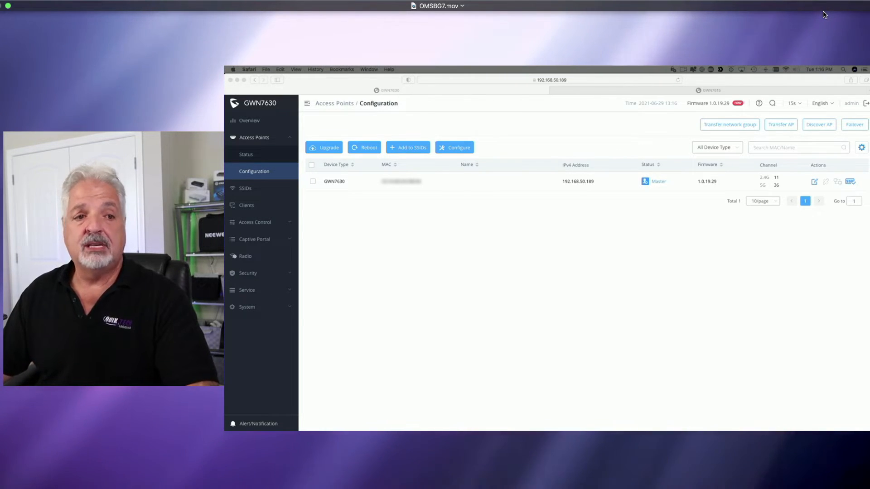
pyautogui.click(711, 90)
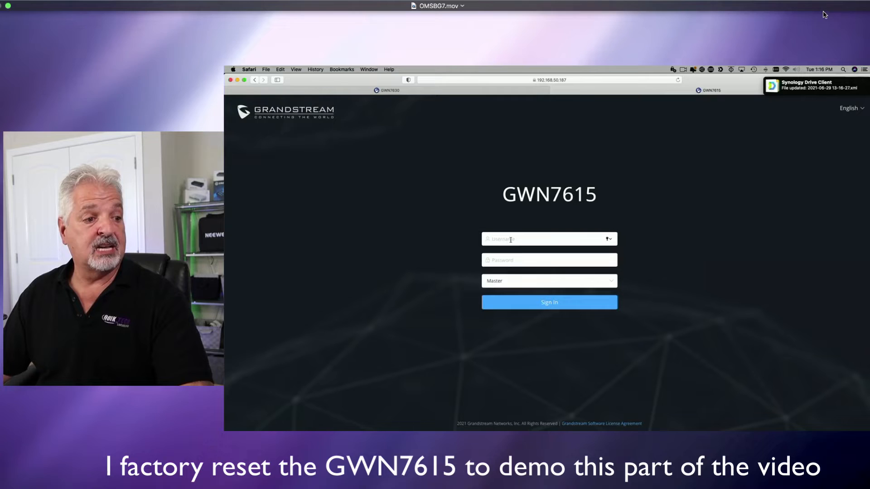
# Step: Sign in to the GWN7615 as admin with the role set to Slave
pyautogui.write('a')
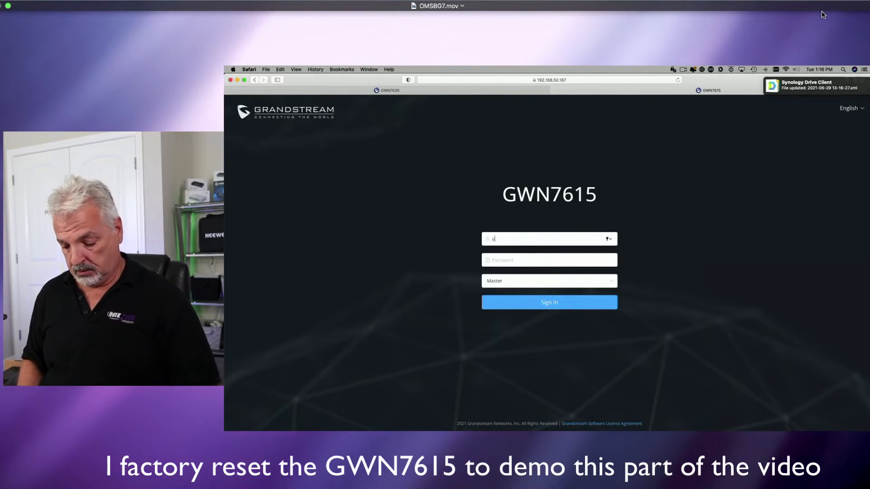
pyautogui.write('dmin')
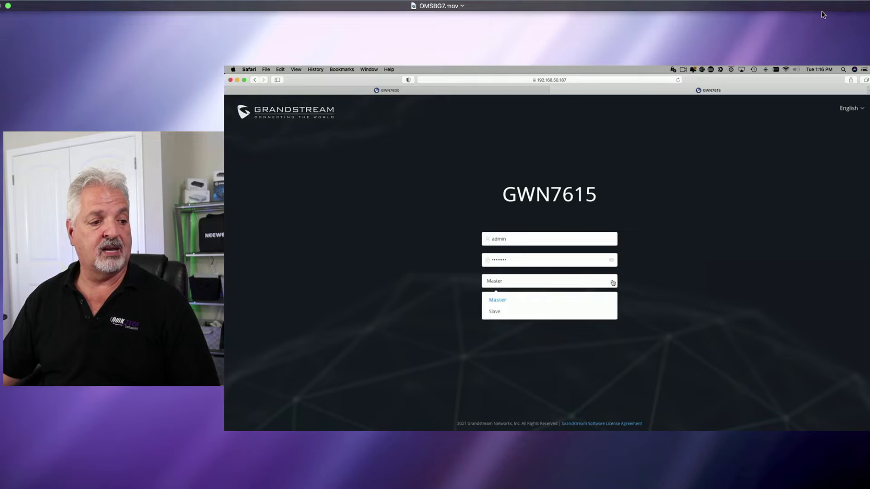
pyautogui.click(494, 311)
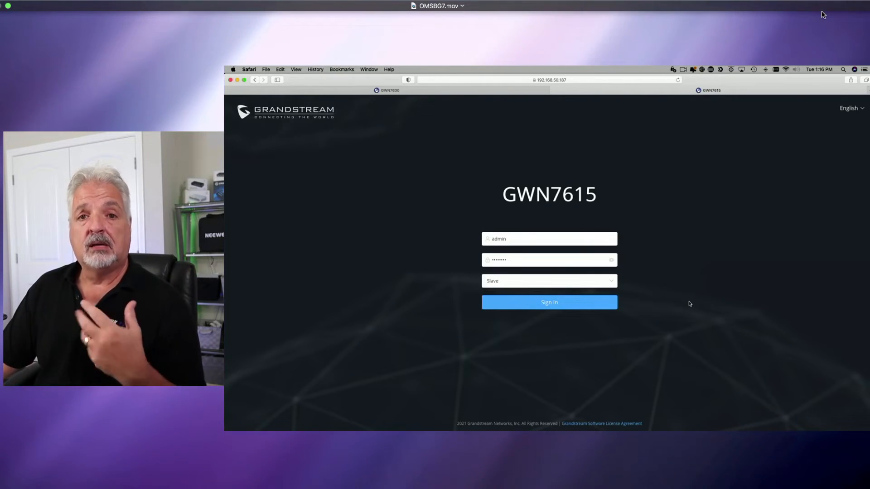
pyautogui.click(548, 303)
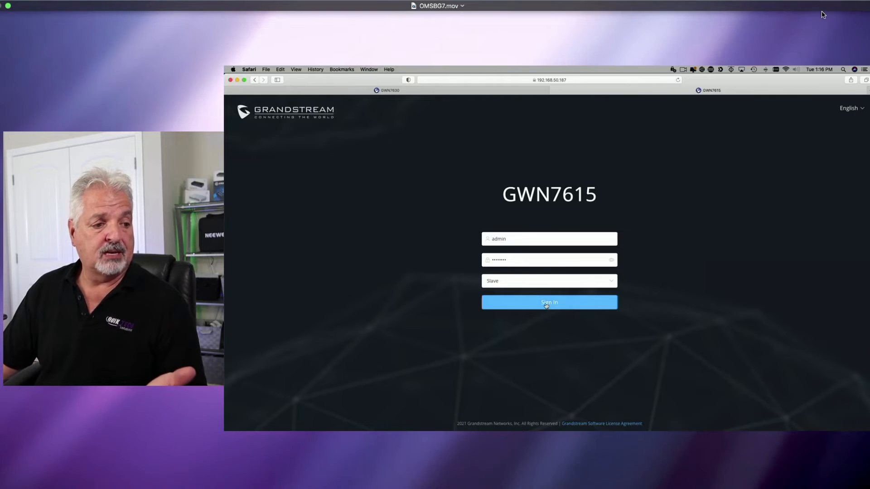
pyautogui.click(549, 303)
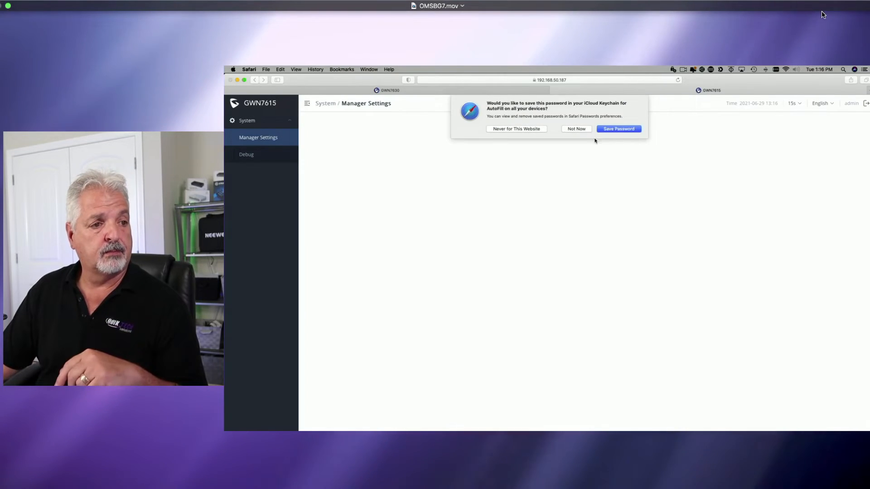
# Step: Decline saving the password and save Manager Address 192.168.50.189 with port 10014
pyautogui.click(576, 129)
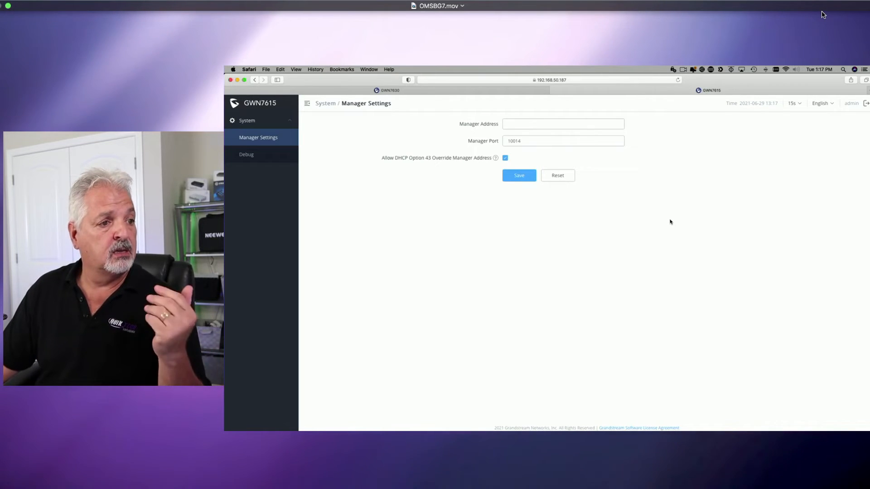
pyautogui.click(562, 124)
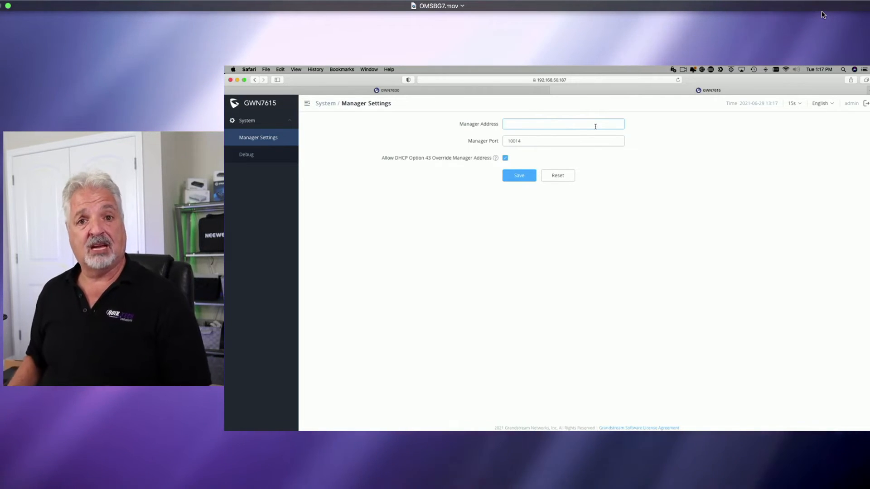
pyautogui.write('192.168.50.189')
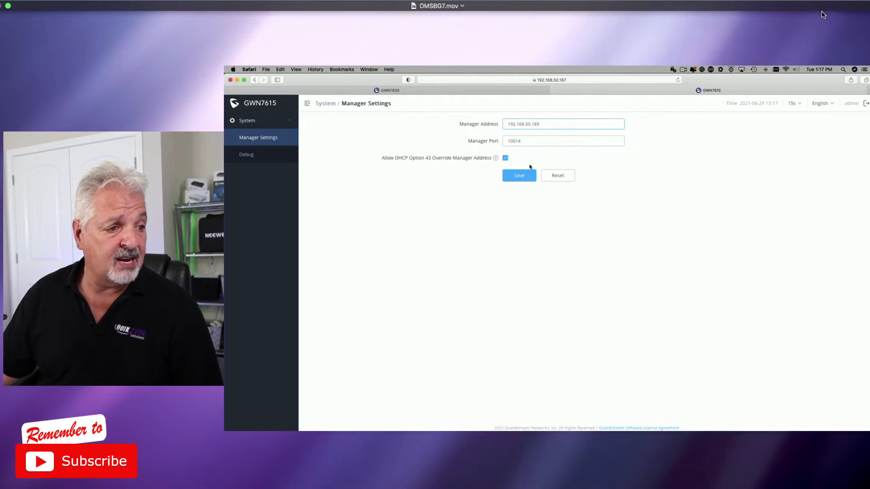
pyautogui.click(518, 175)
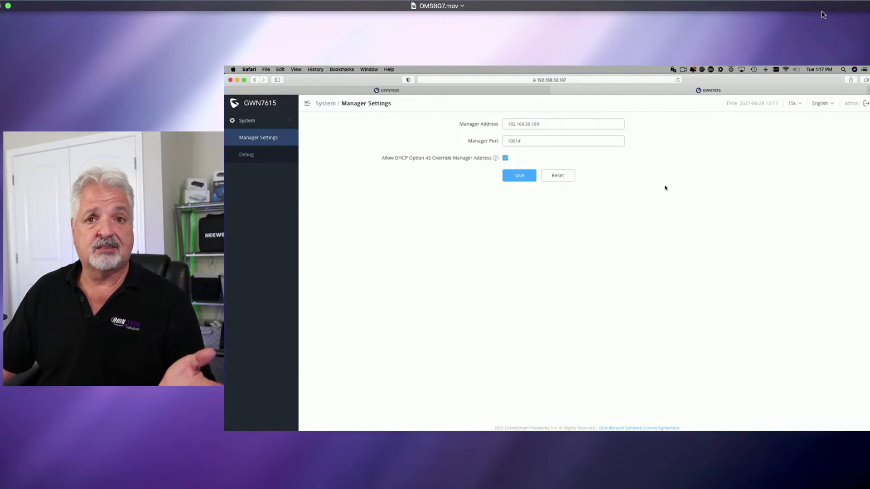
pyautogui.click(519, 175)
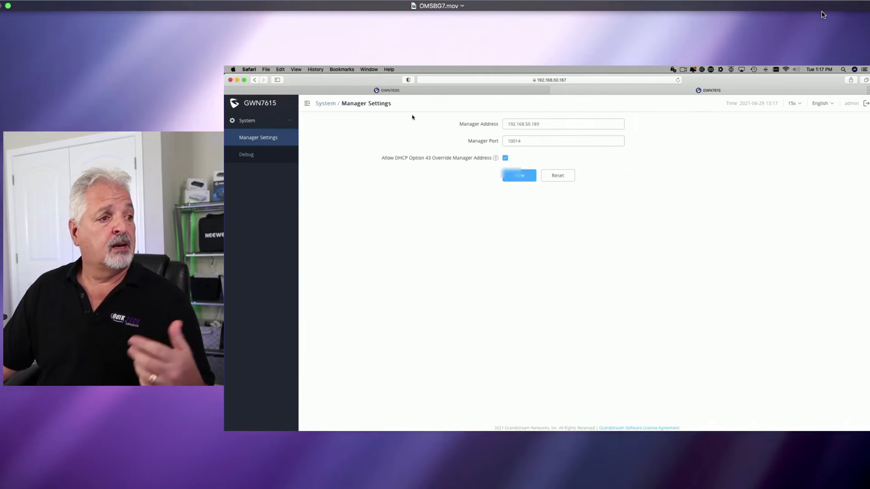
# Step: On the GWN7630 master, run Discover AP to list the GWN7615 at 192.168.50.187
pyautogui.click(389, 89)
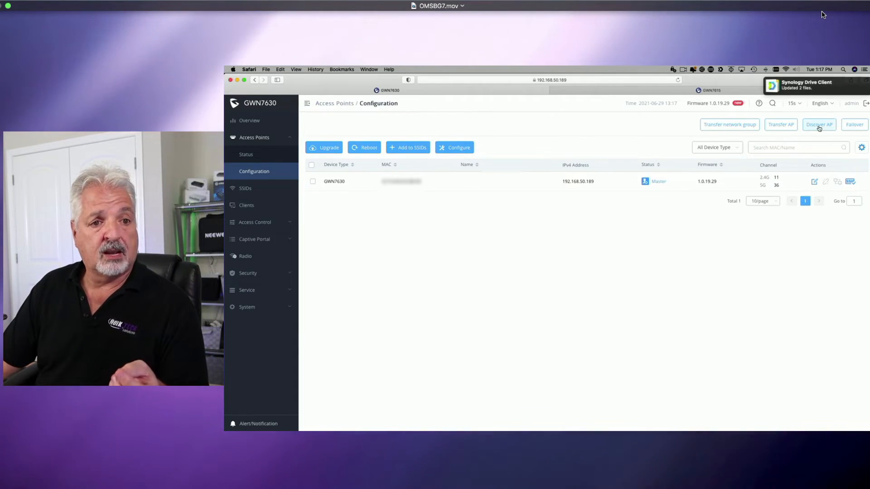
pyautogui.click(818, 124)
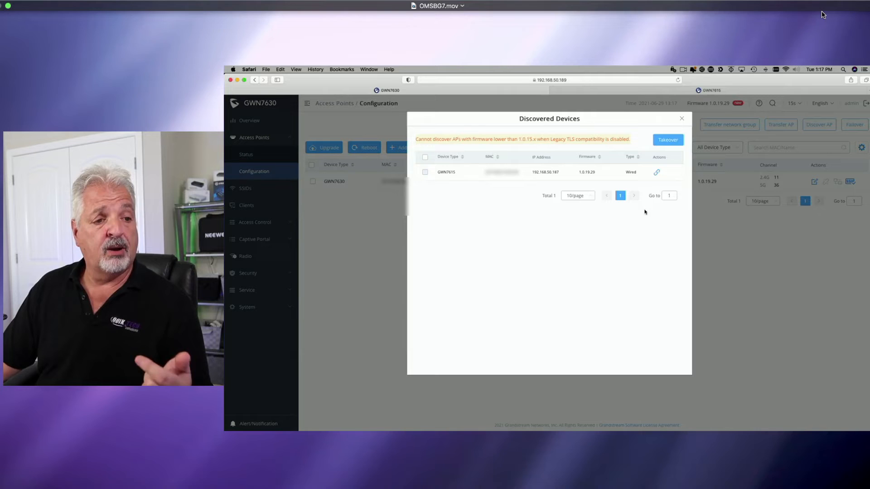
pyautogui.moveTo(656, 172)
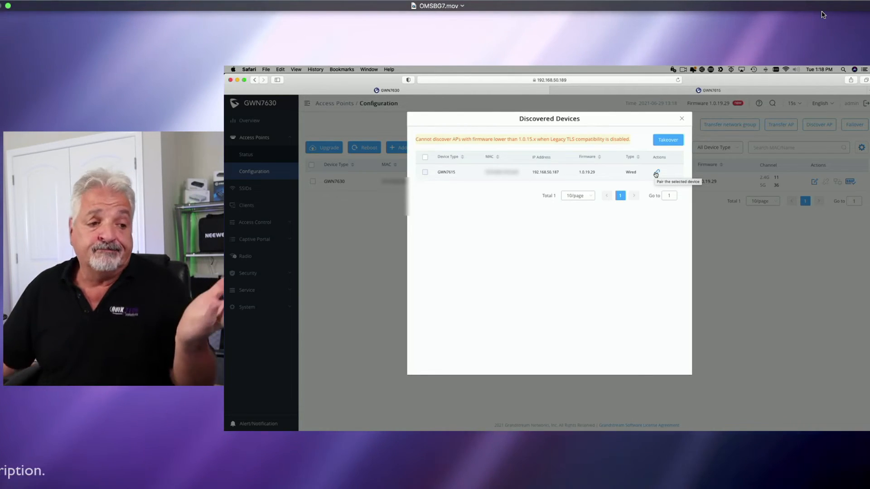
pyautogui.moveTo(654, 245)
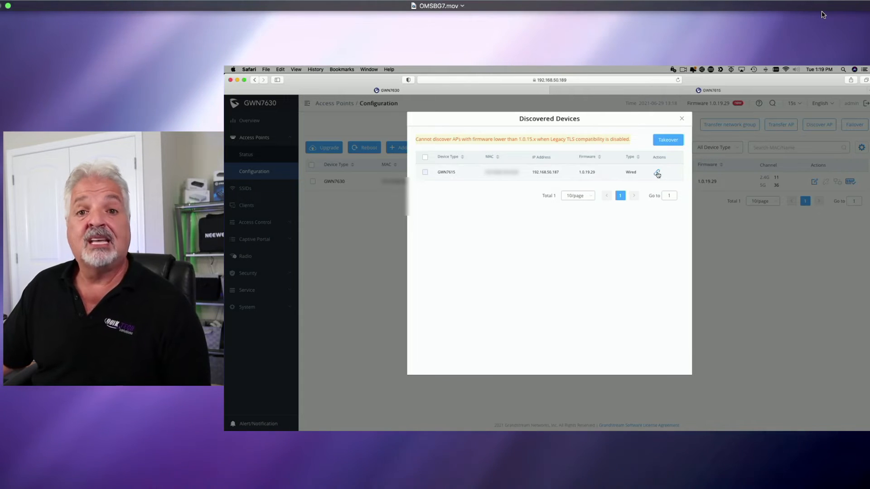
# Step: Pair the discovered GWN7615 at 192.168.50.187 with the GWN7630 master
pyautogui.click(658, 172)
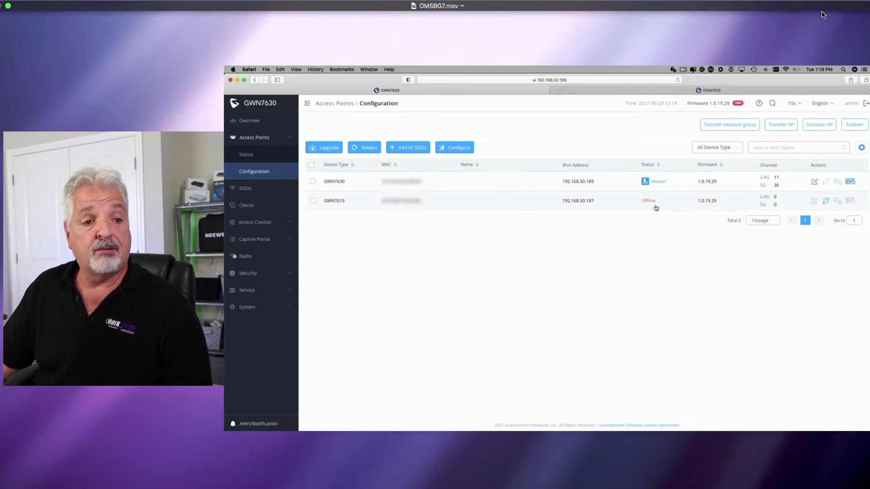
pyautogui.moveTo(663, 238)
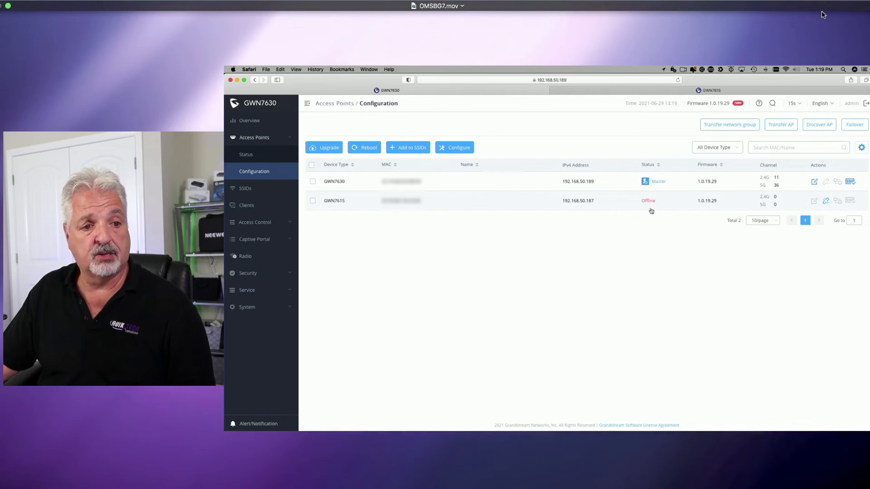
pyautogui.moveTo(654, 240)
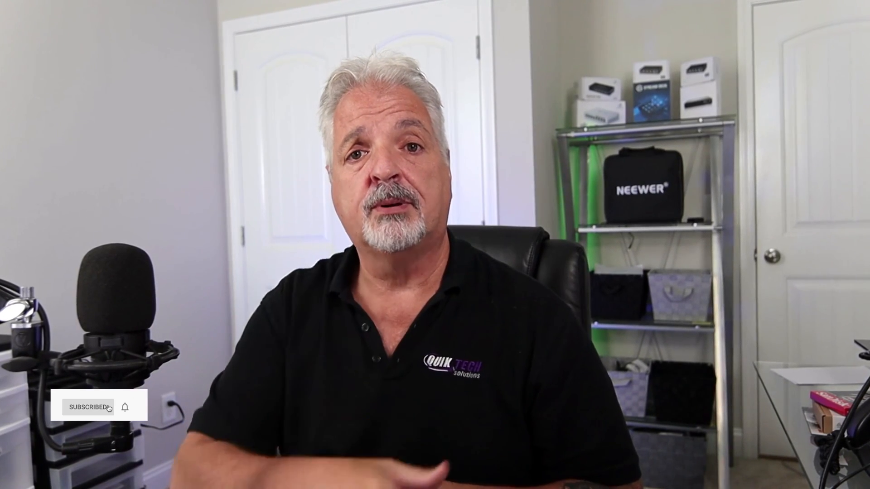
pyautogui.click(125, 407)
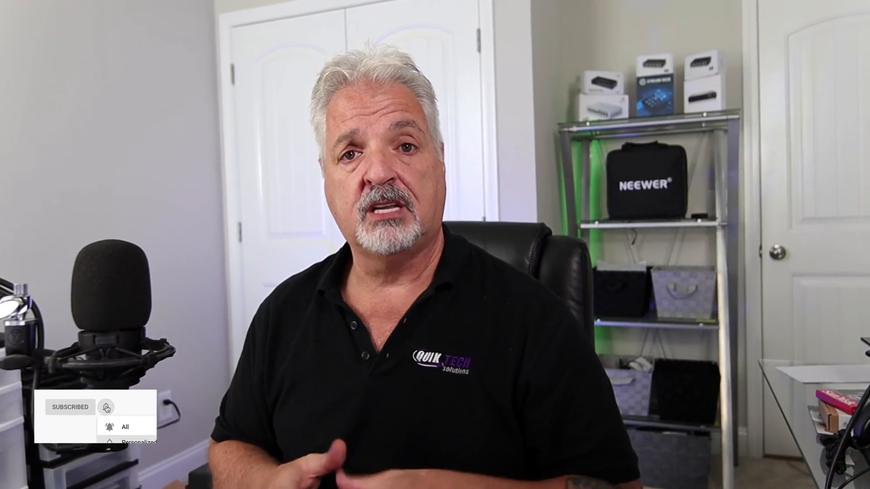